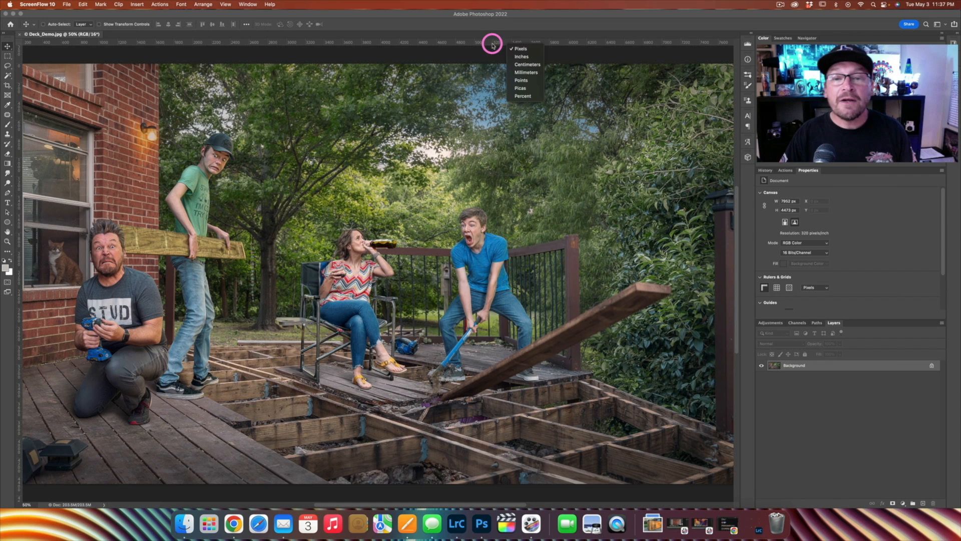
# Step: Switch the ruler units to inches for the deck composite
pyautogui.click(522, 56)
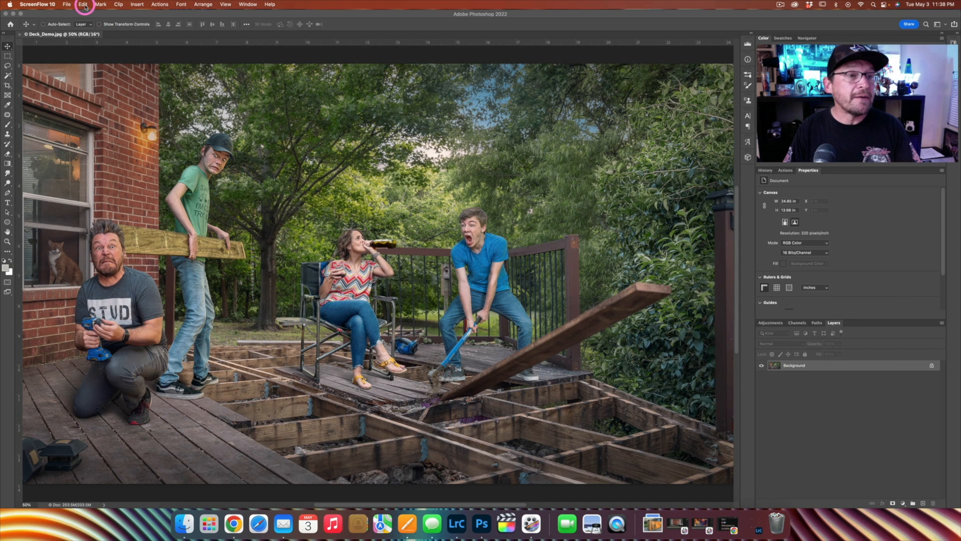
# Step: Resize the deck composite to 70 inches wide at 320 ppi via Image Size
pyautogui.click(94, 4)
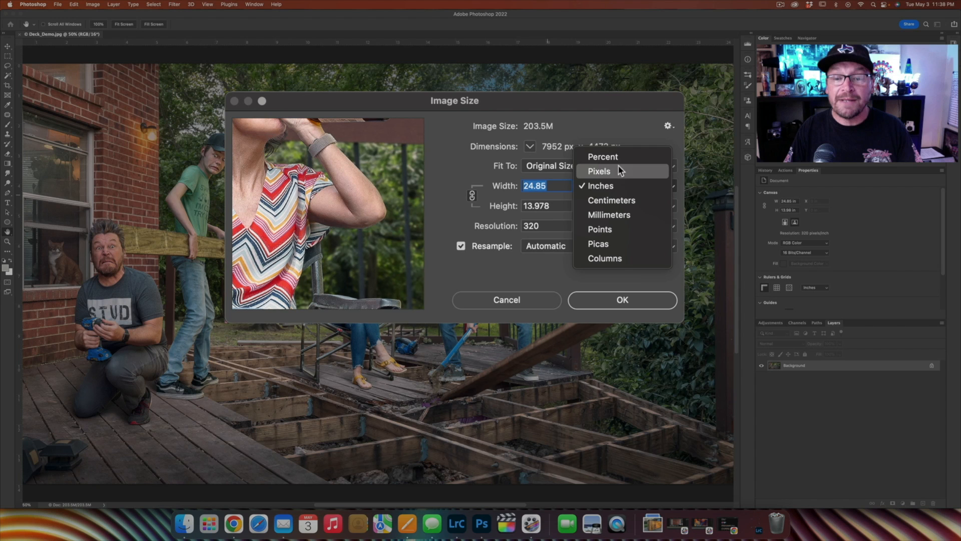
pyautogui.moveTo(616, 243)
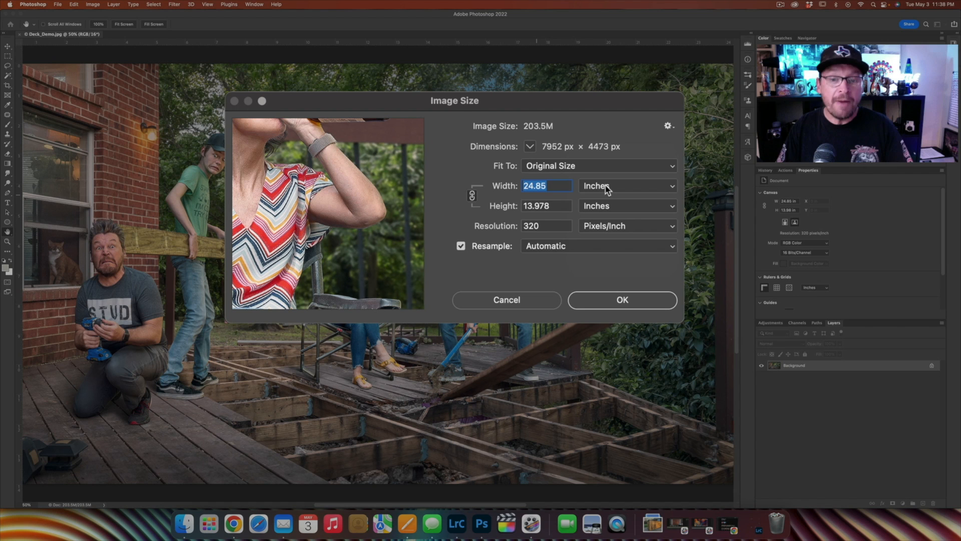
pyautogui.write('70')
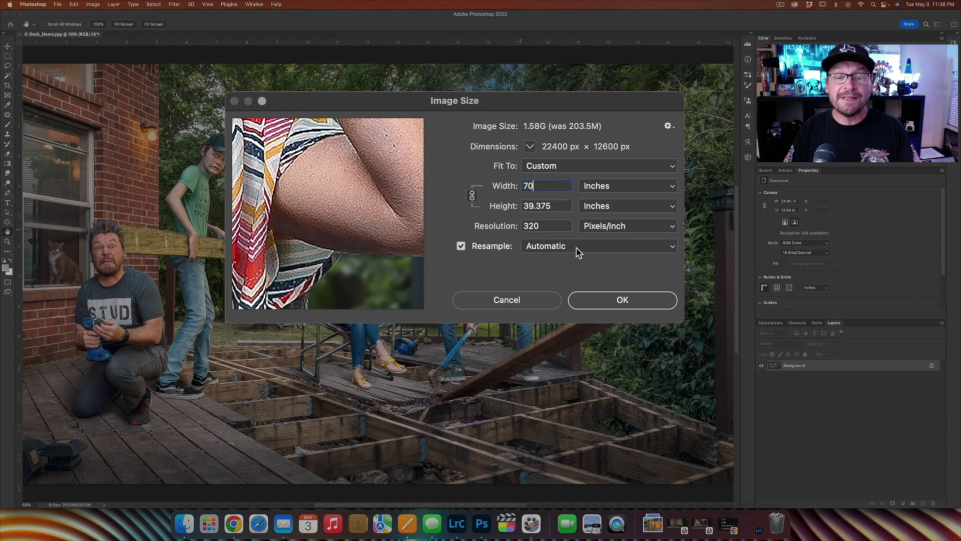
pyautogui.click(621, 299)
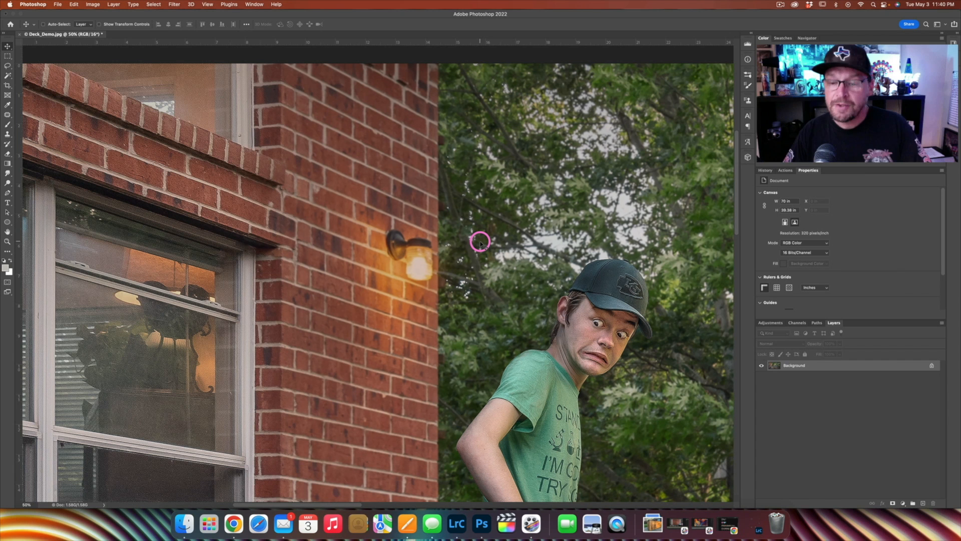
pyautogui.moveTo(461, 264)
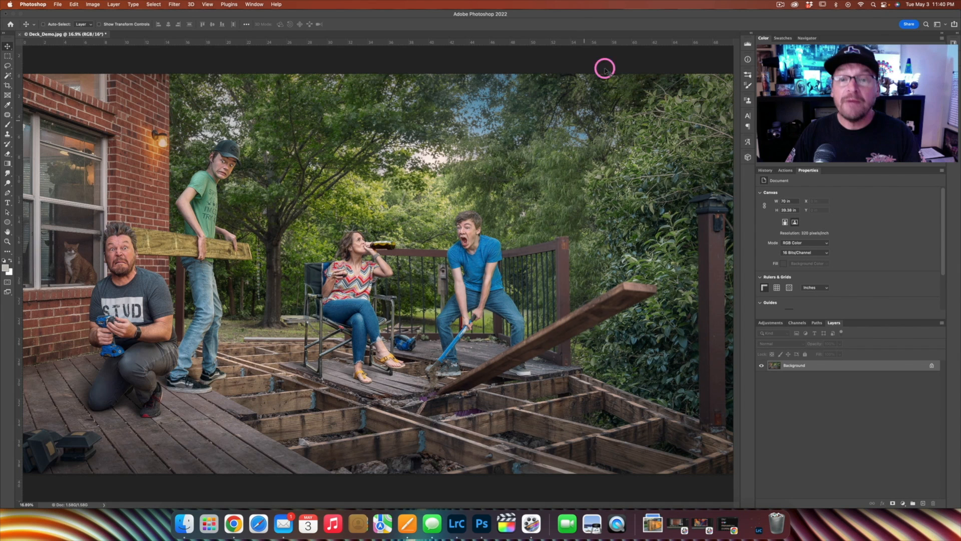
pyautogui.moveTo(545, 228)
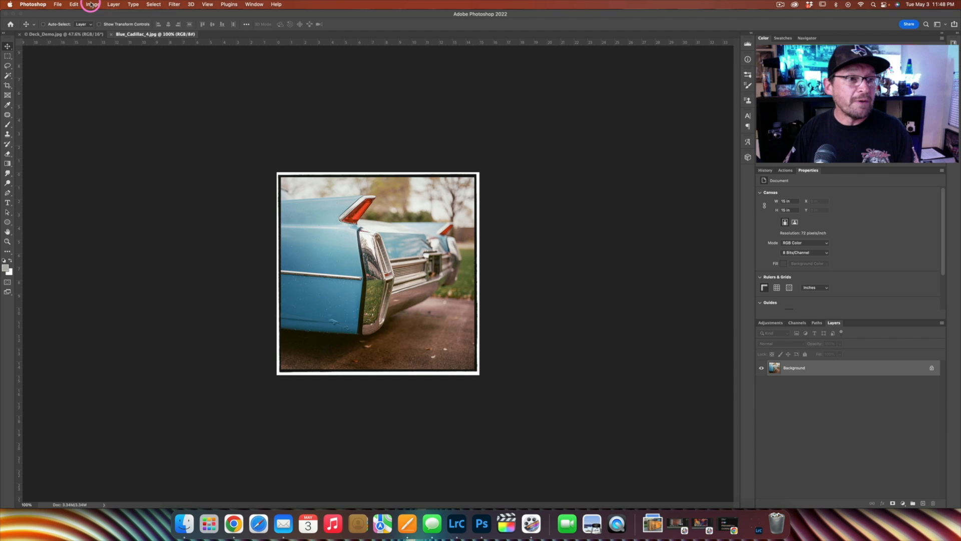
# Step: Set the Cadillac photo's width to 70 inches in Image Size and inspect the tail fin preview
pyautogui.click(92, 4)
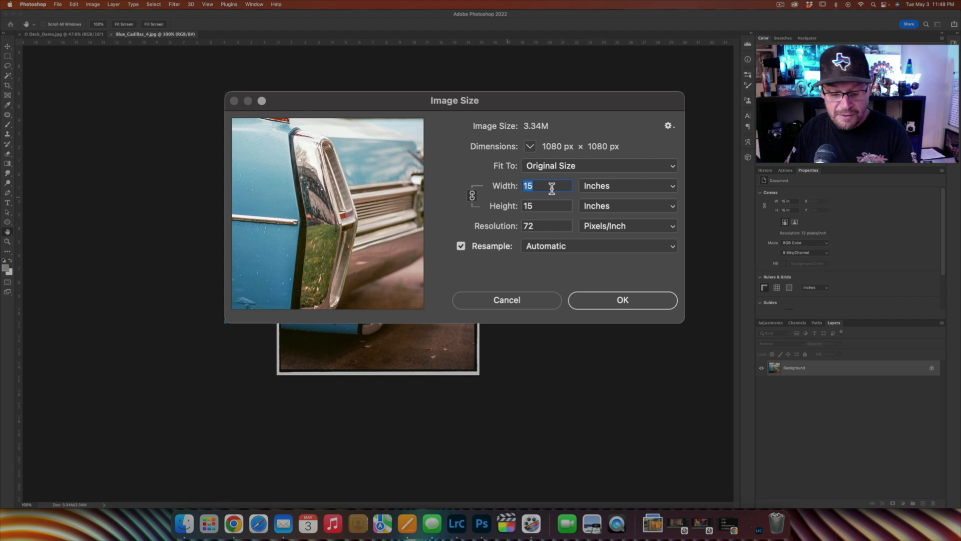
pyautogui.write('70')
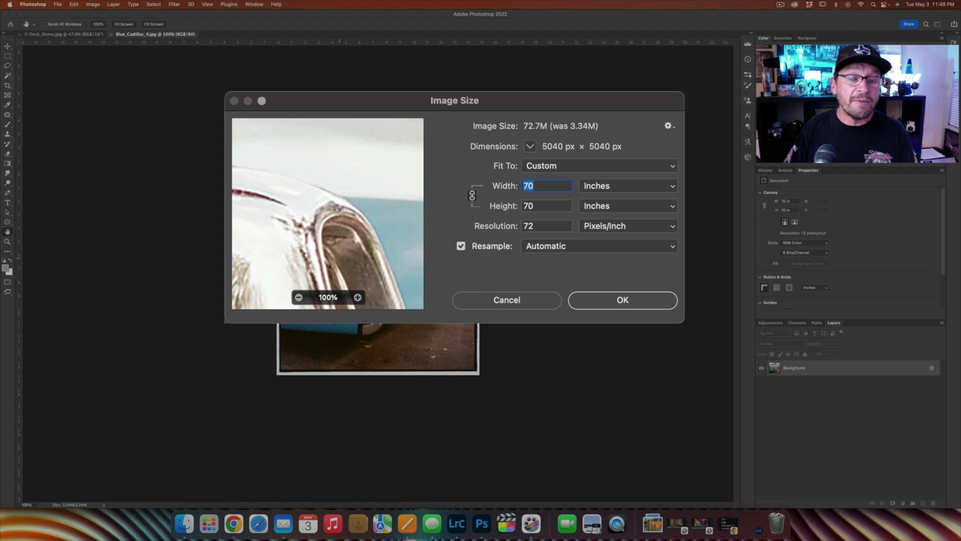
pyautogui.moveTo(329, 184); pyautogui.dragTo(312, 211)
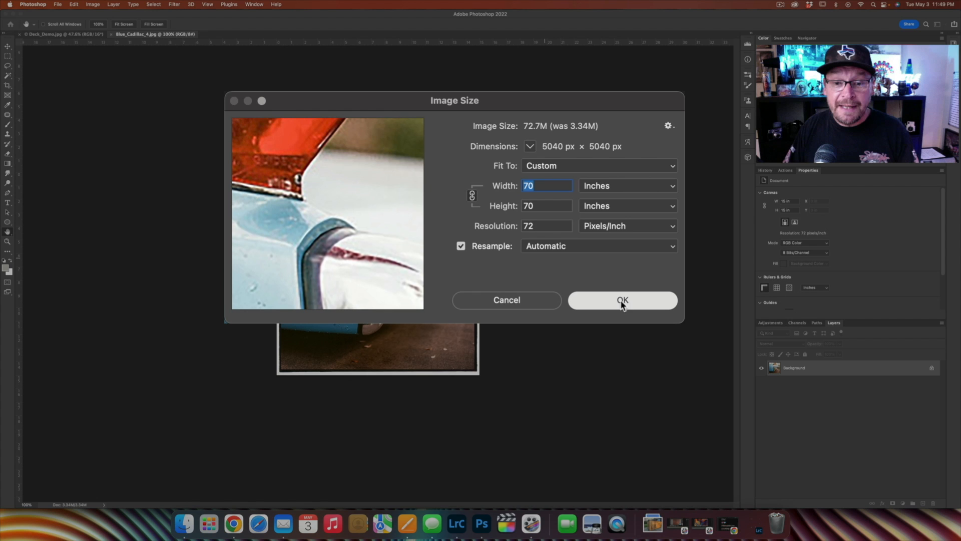
# Step: Confirm the Cadillac enlargement and bring up the Image menu for Frame_1.jpg
pyautogui.click(622, 299)
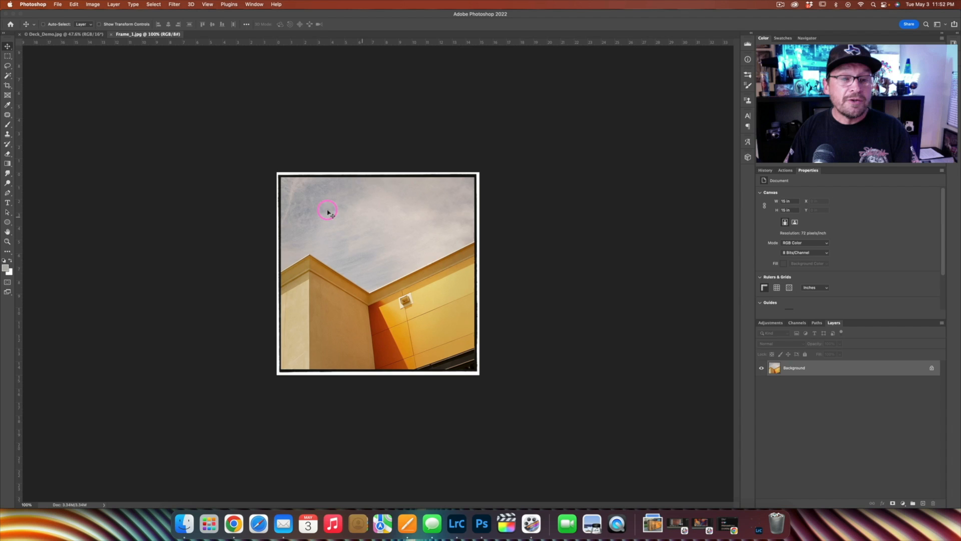
pyautogui.click(93, 4)
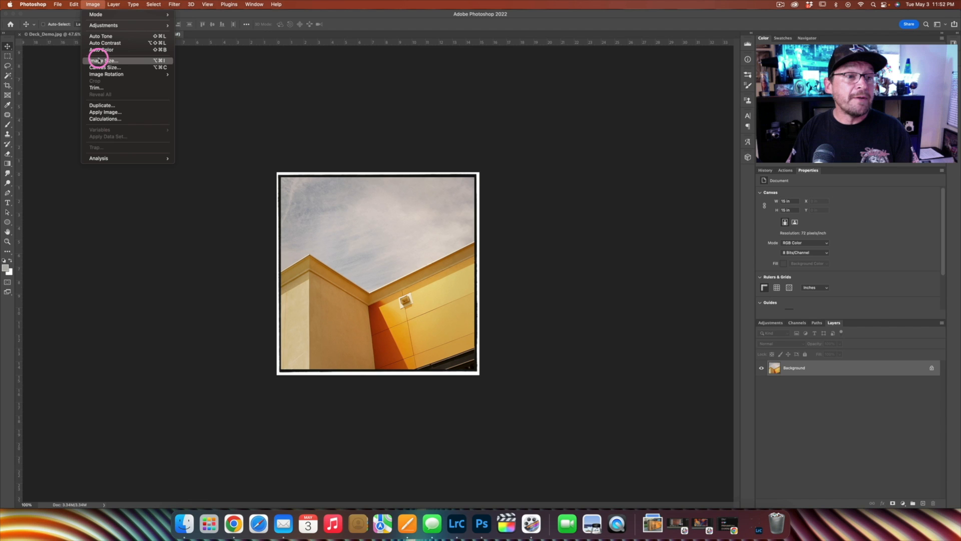
# Step: Set Frame_1's width to 70 inches in Image Size and pan the pixelated preview
pyautogui.click(104, 60)
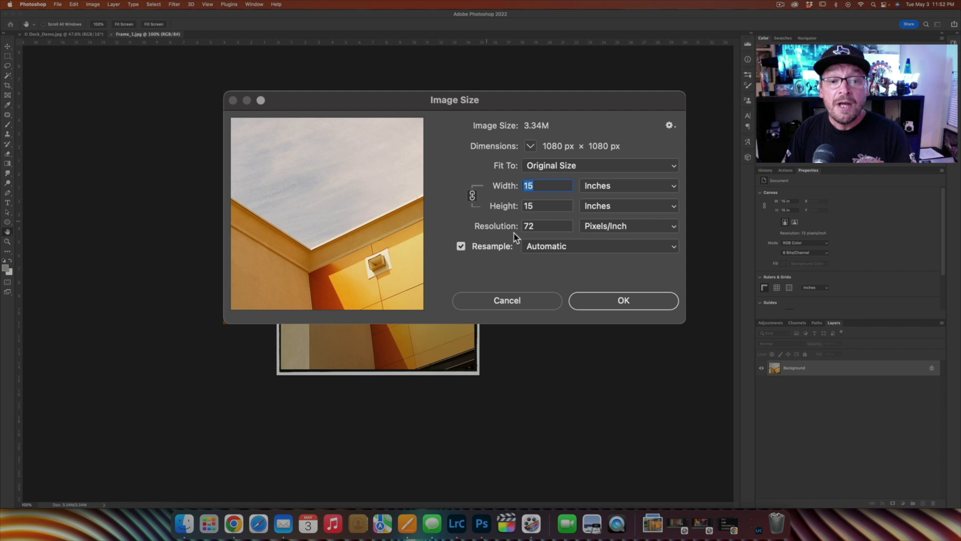
pyautogui.moveTo(635, 236)
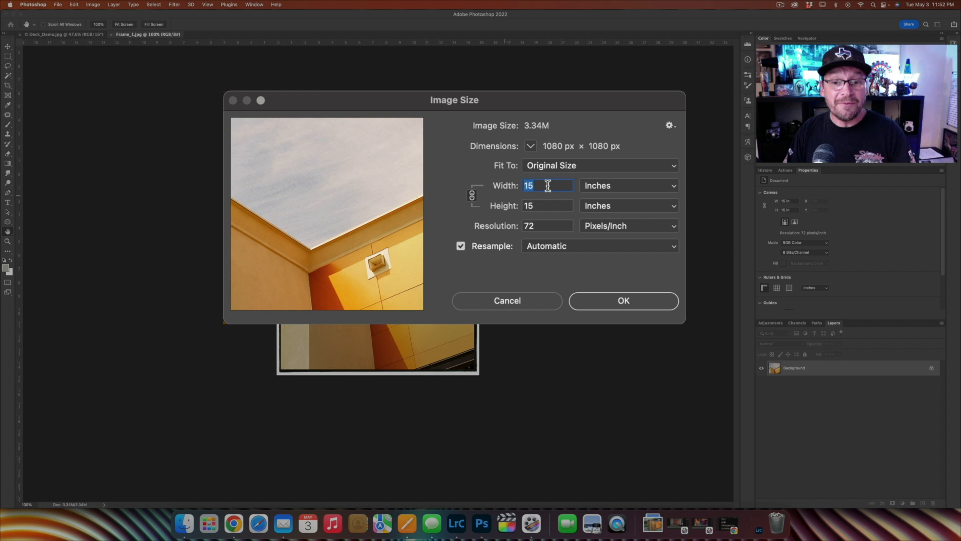
pyautogui.write('70')
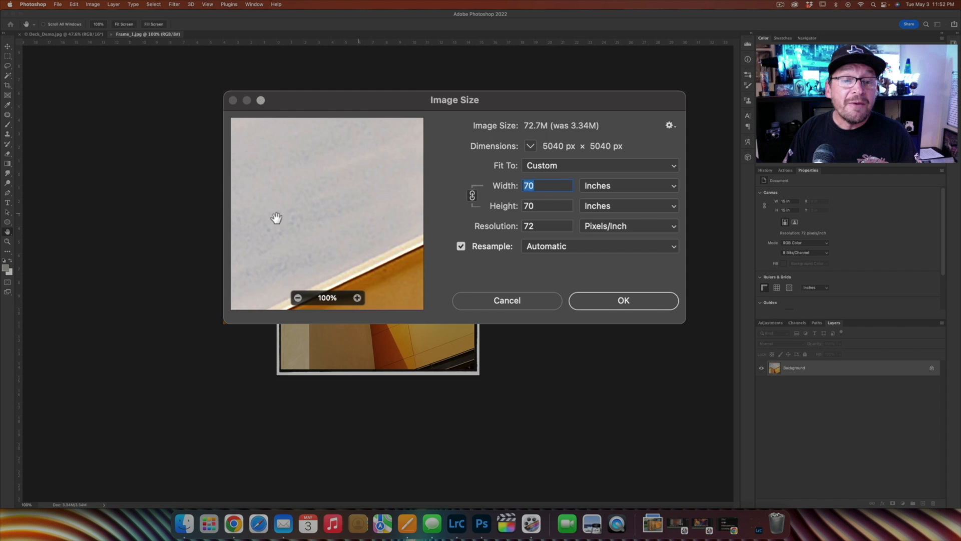
pyautogui.moveTo(277, 219); pyautogui.dragTo(363, 252)
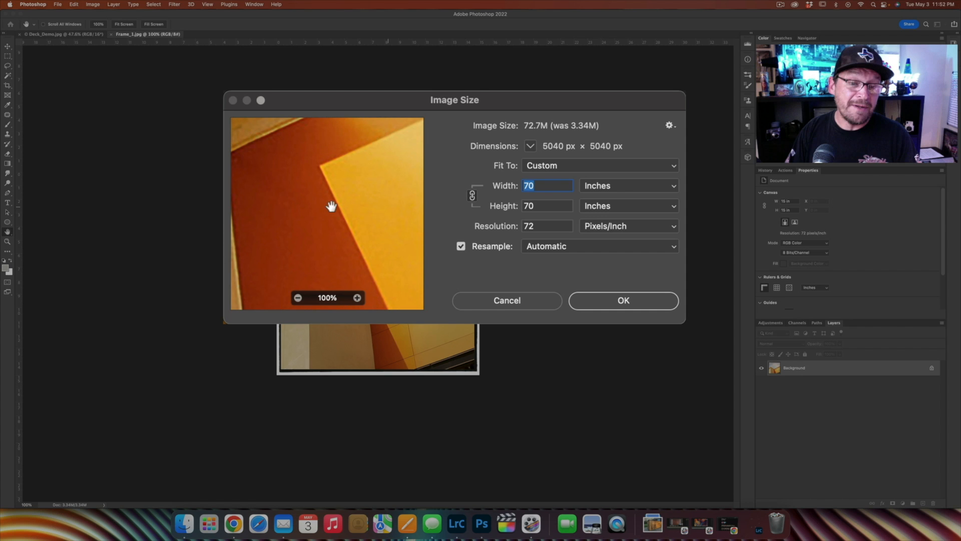
pyautogui.moveTo(335, 240)
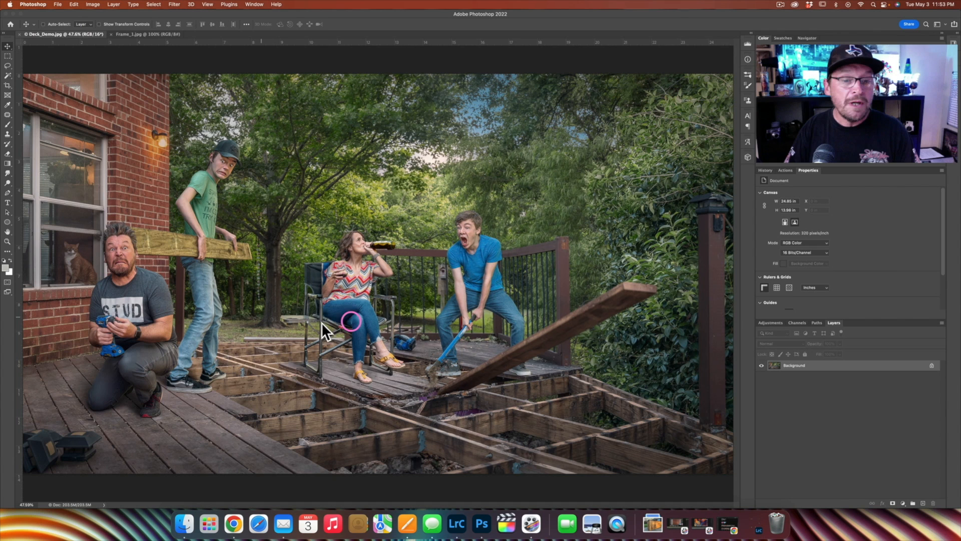
# Step: Show the deck composite's Image Size: 24.85 by 13.978 inches at 320 ppi
pyautogui.click(92, 4)
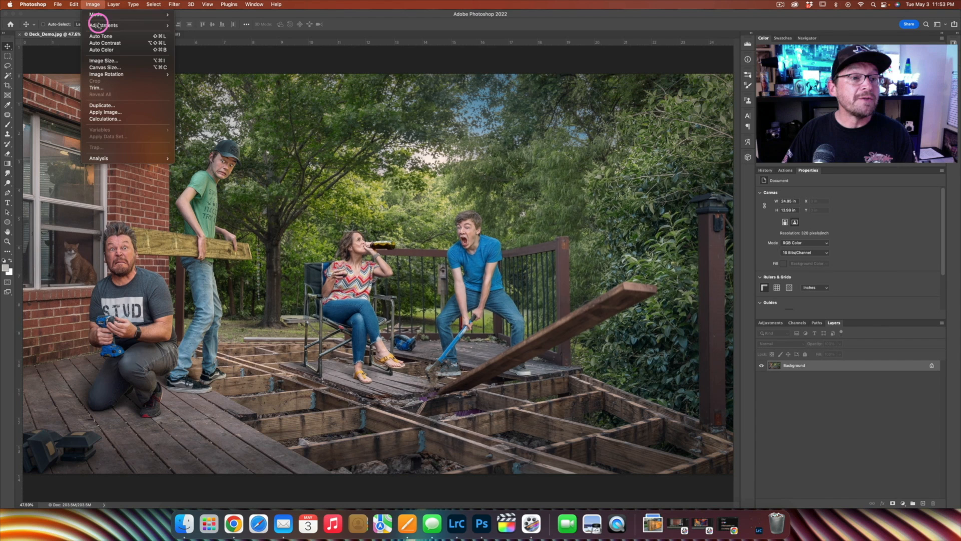
pyautogui.click(104, 60)
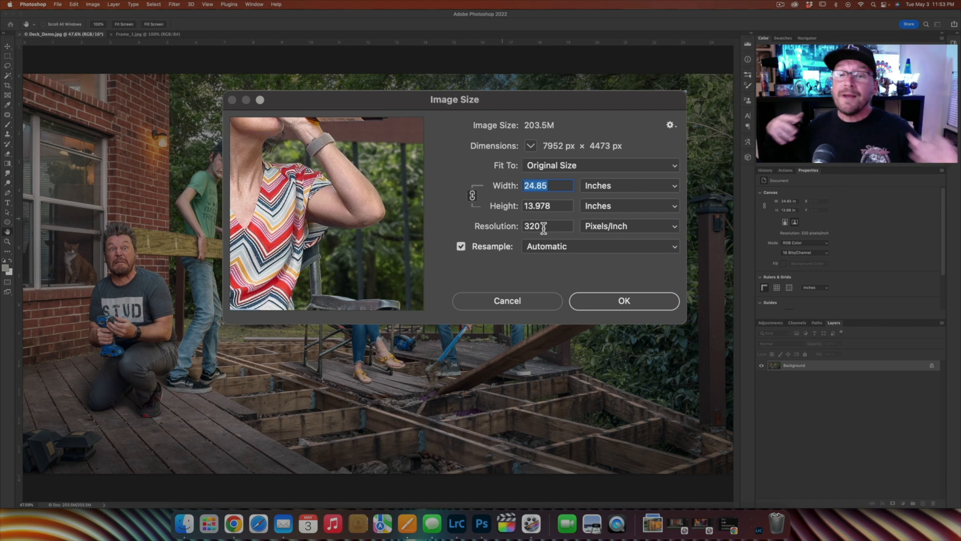
pyautogui.moveTo(554, 270)
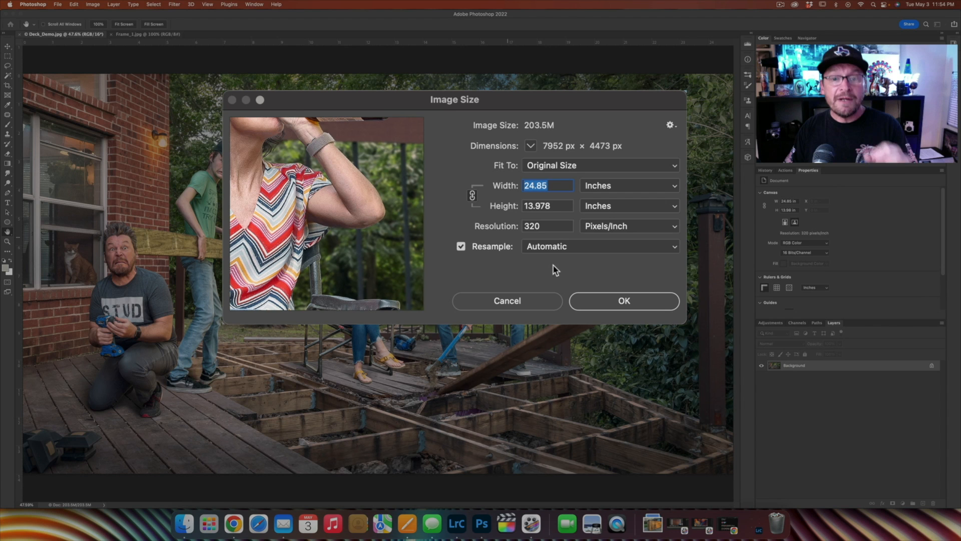